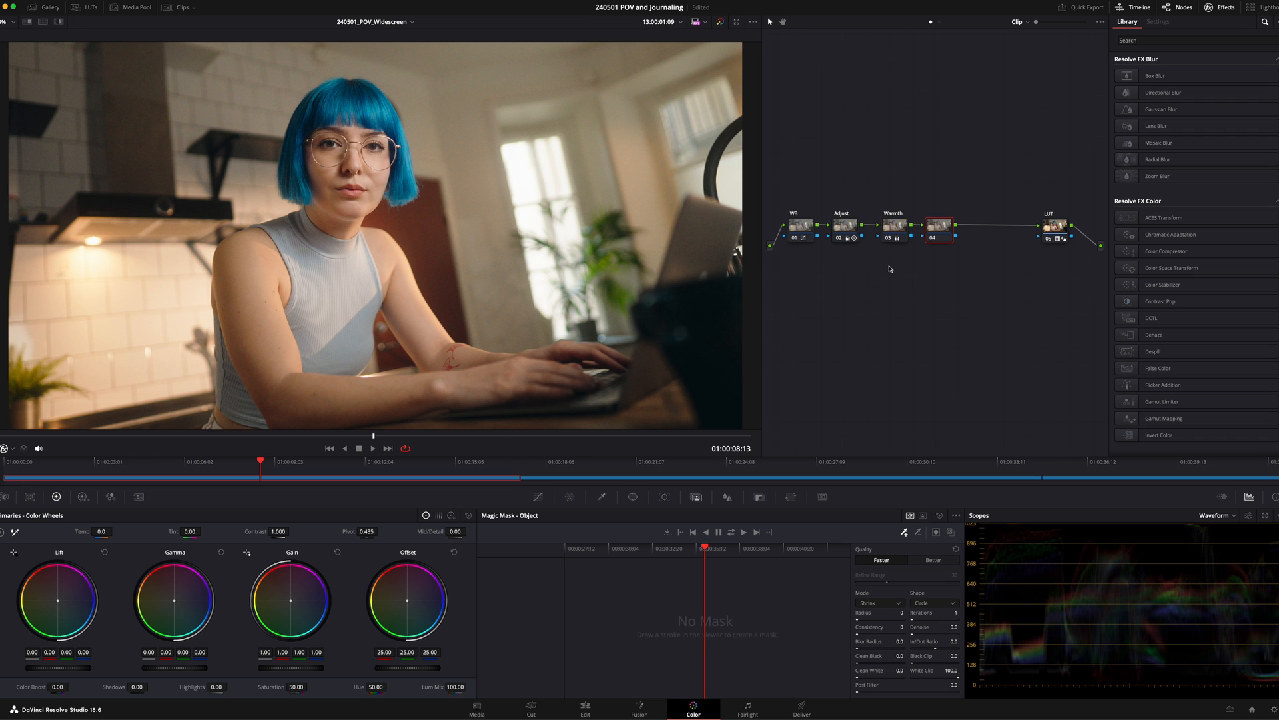
mouse_move(966, 246)
text(Relite)
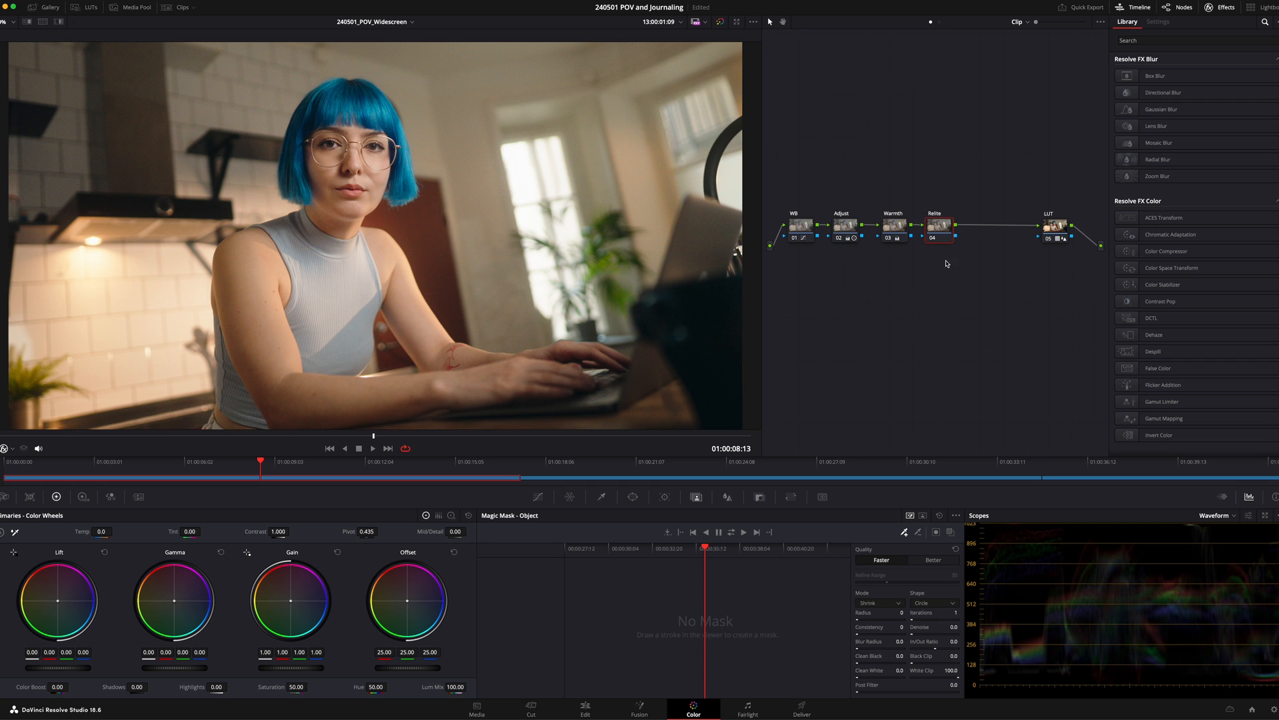
Step: Search the Effects Library for 'rel' to find the Relight effect for node 04
text(re)
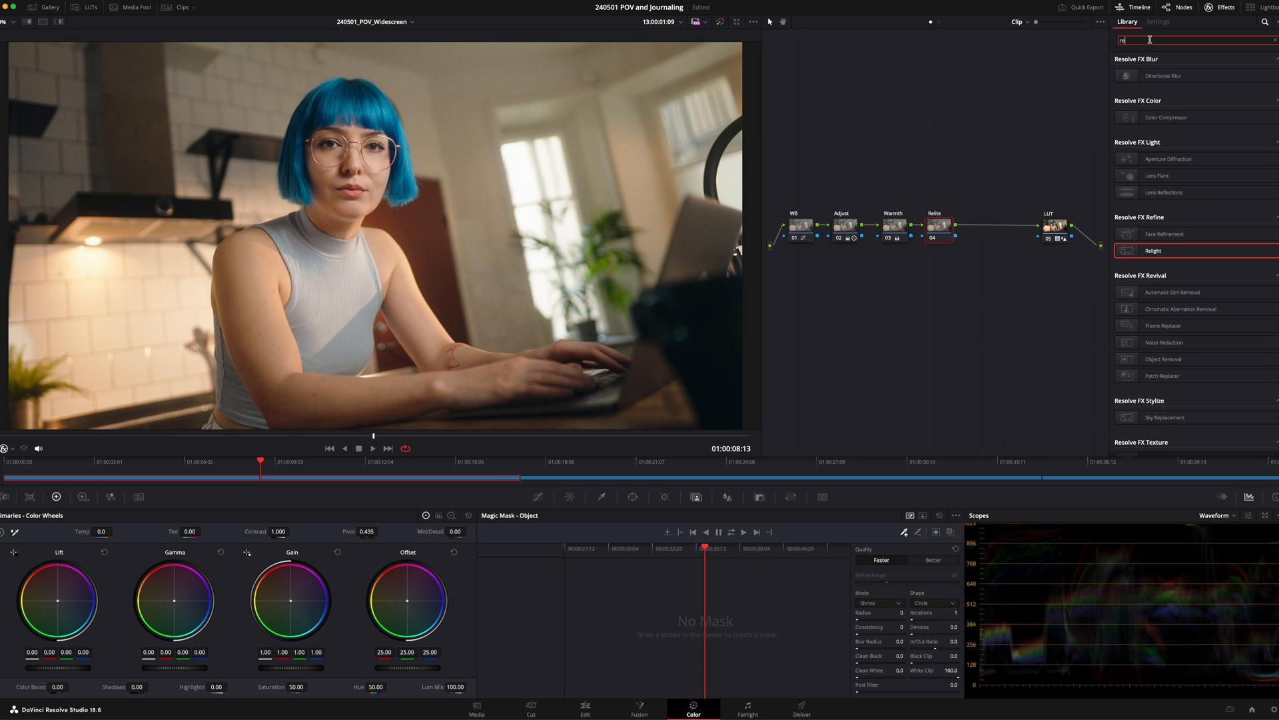
text(l)
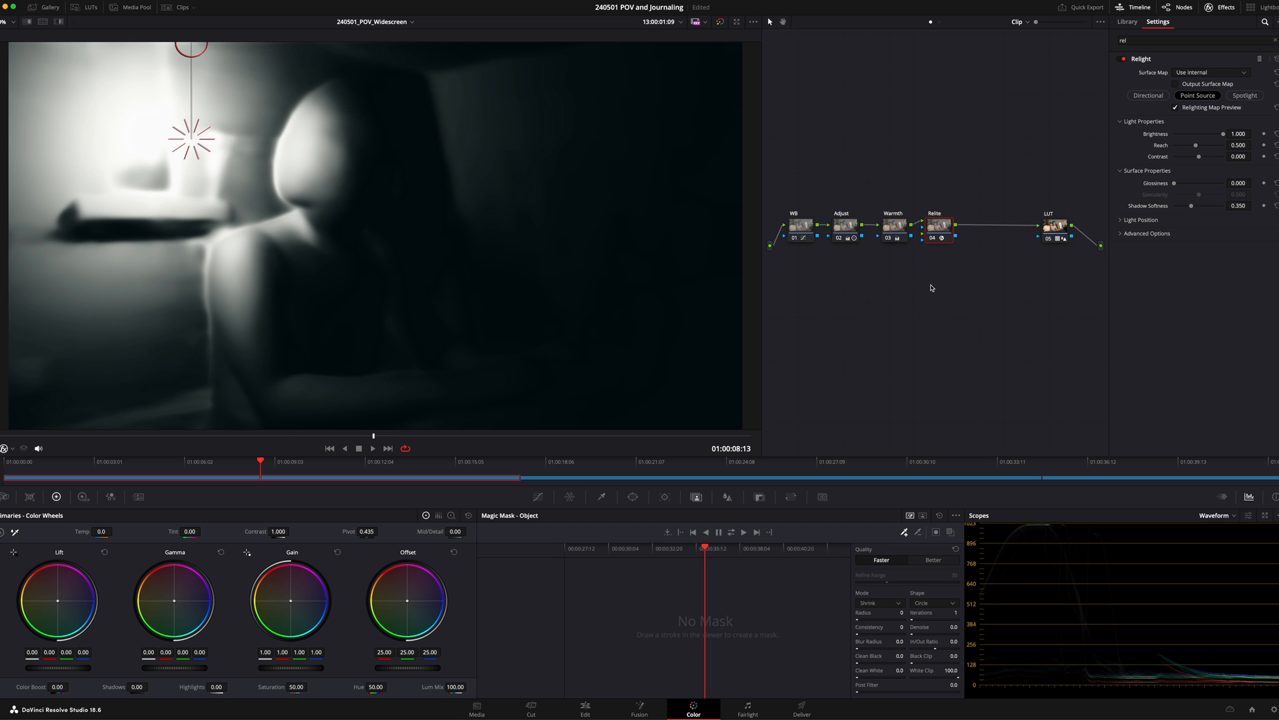
mouse_move(522, 259)
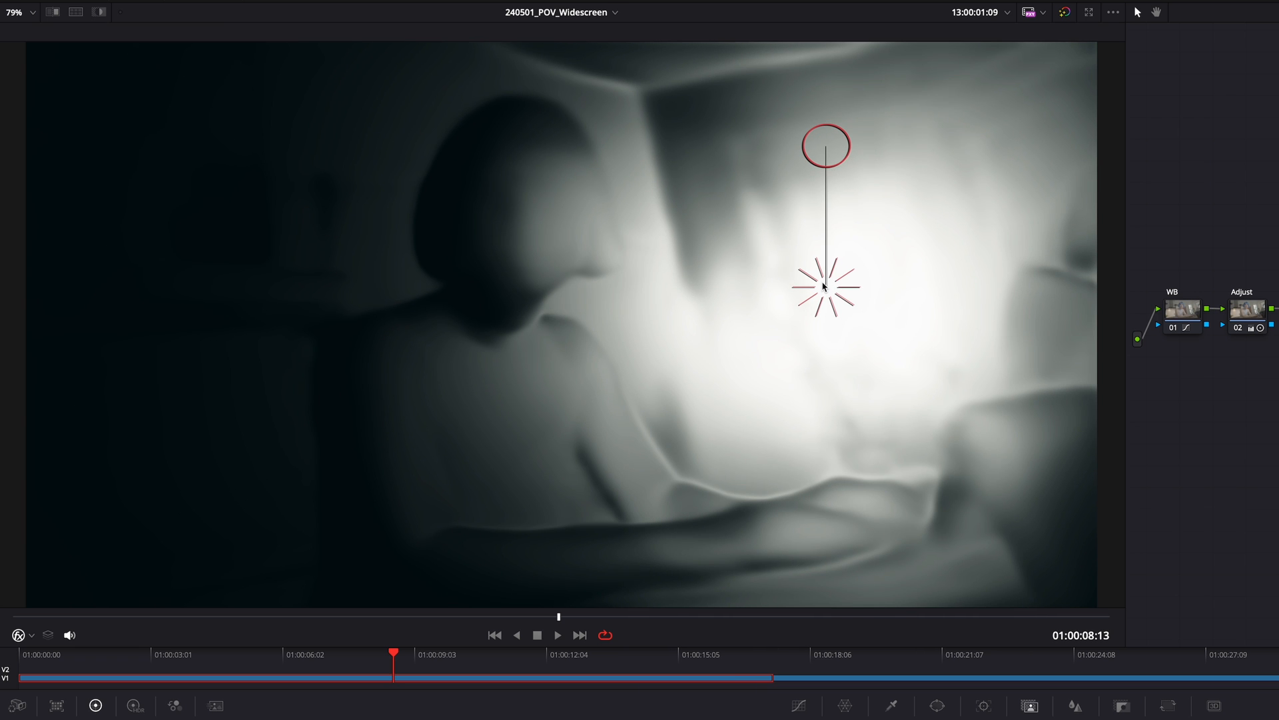
mouse_move(826, 283)
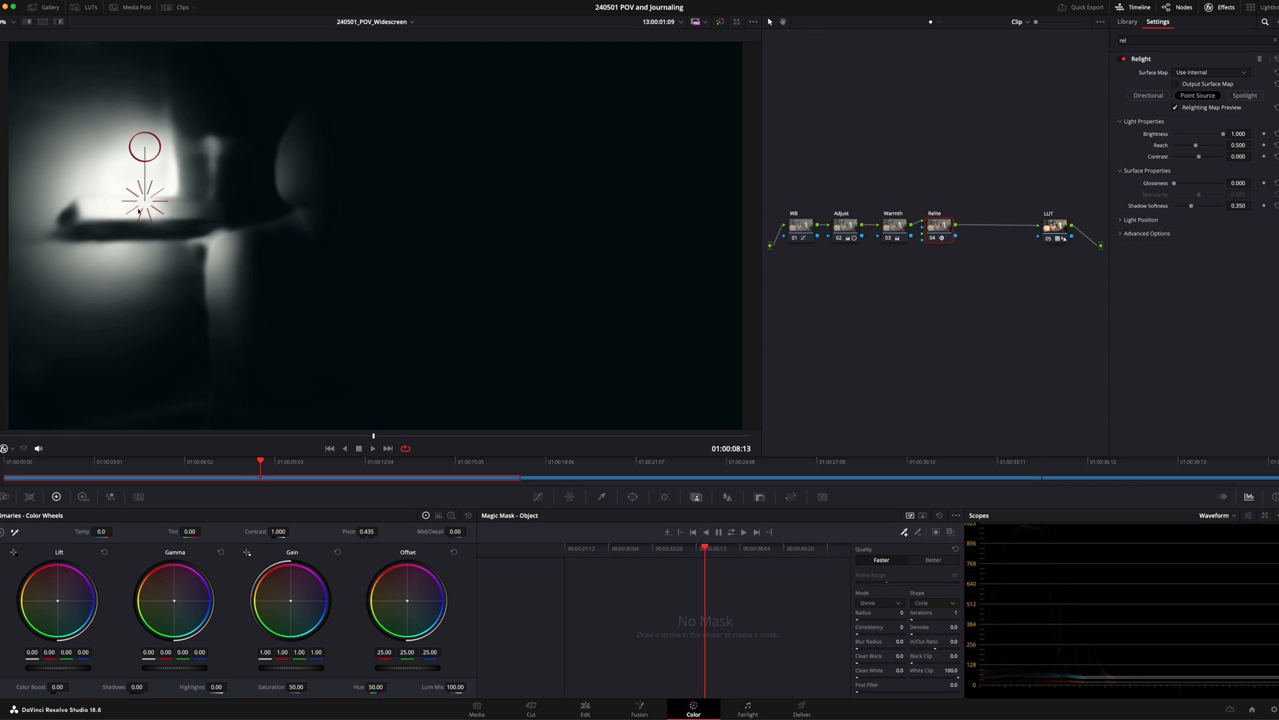
Step: Move the point light widget to the upper left, beside the woman's head near the shelf
drag(144, 147, 152, 111)
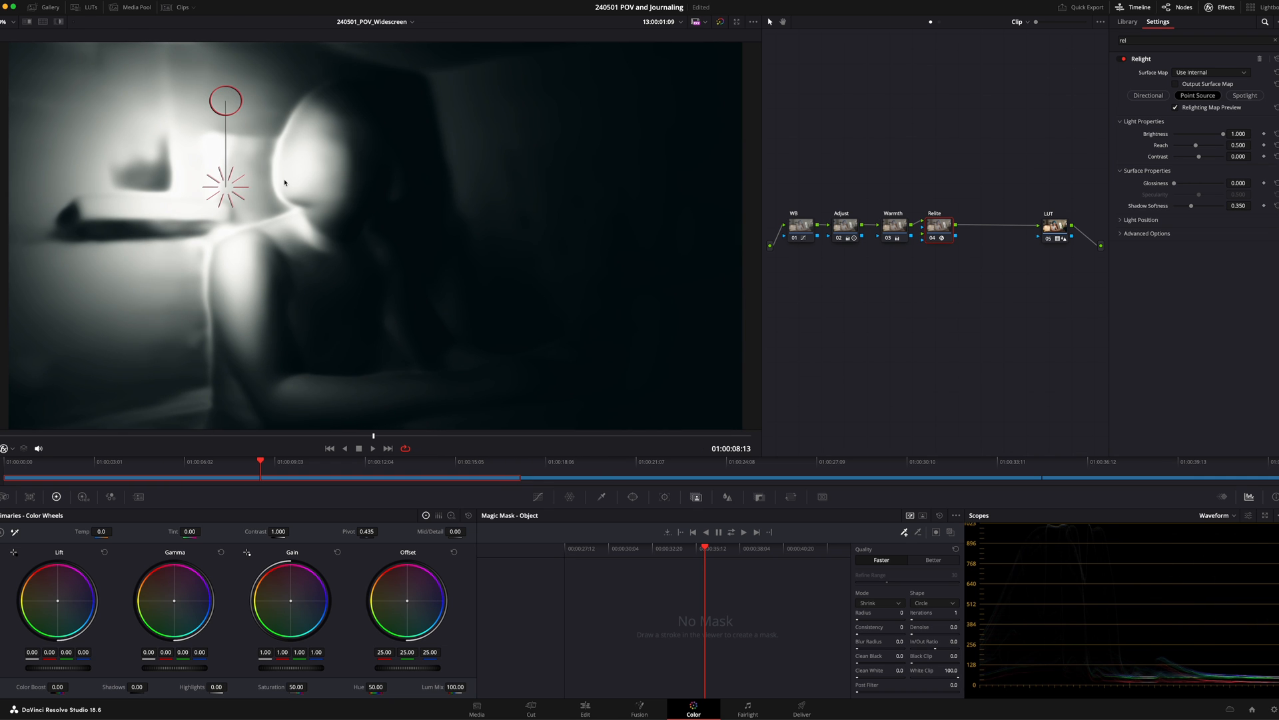
click(1175, 107)
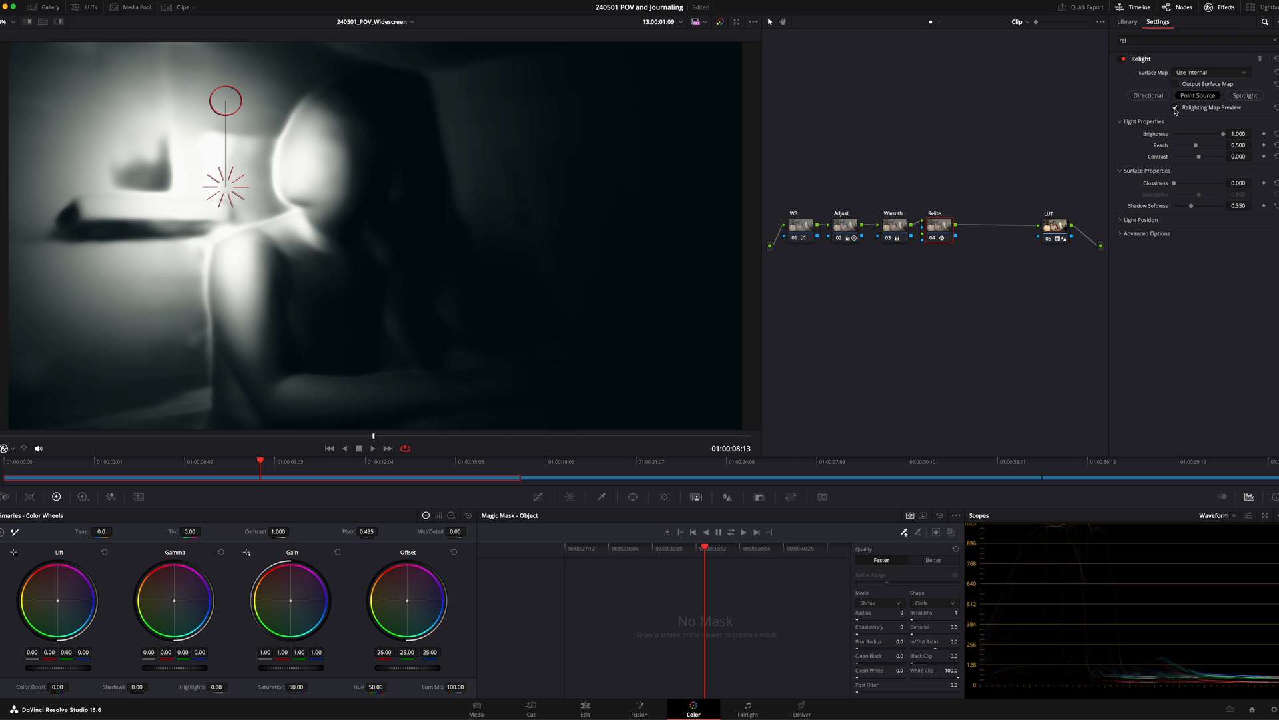
Step: Turn off Relighting Map Preview and place the point light low beside the kitchen counter
click(1176, 106)
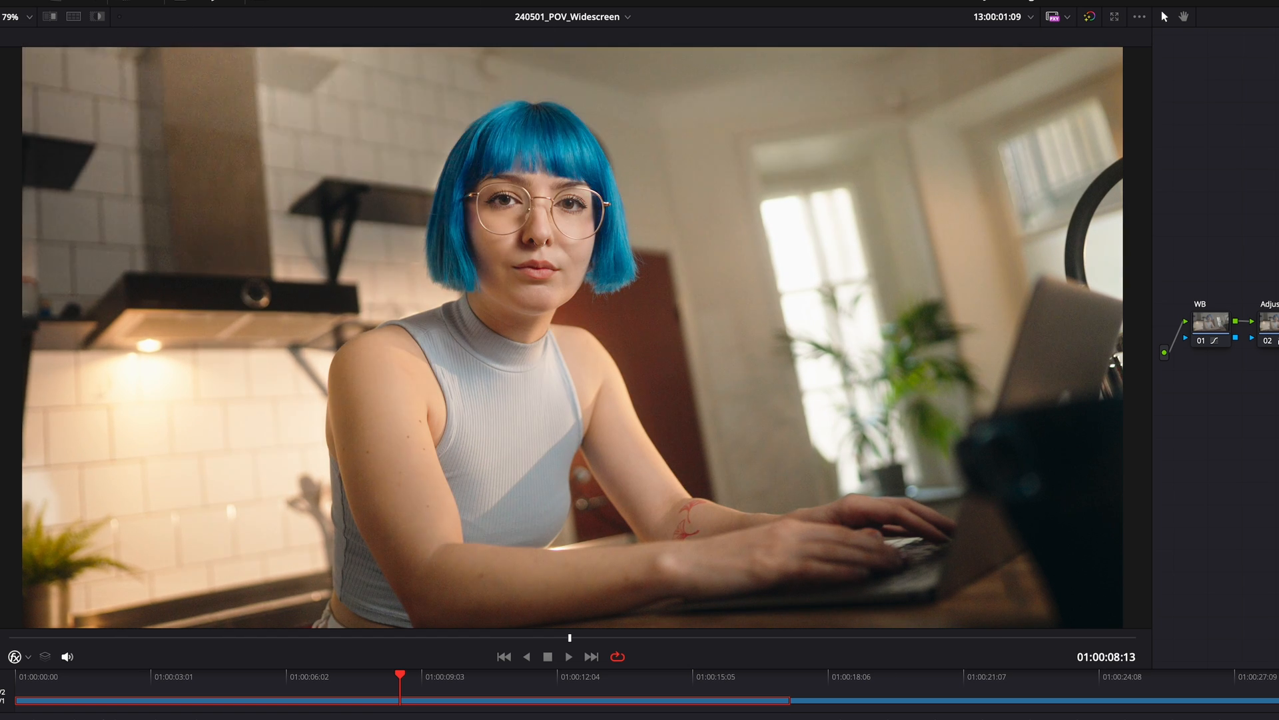
click(263, 559)
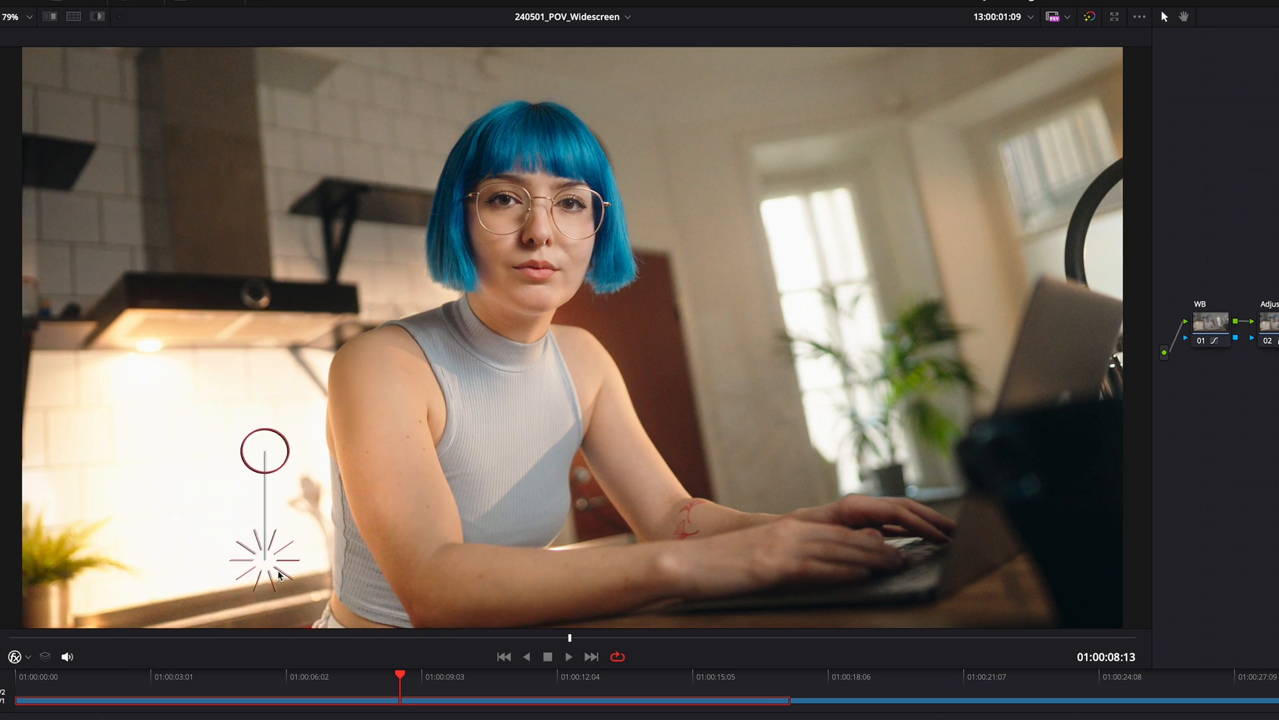